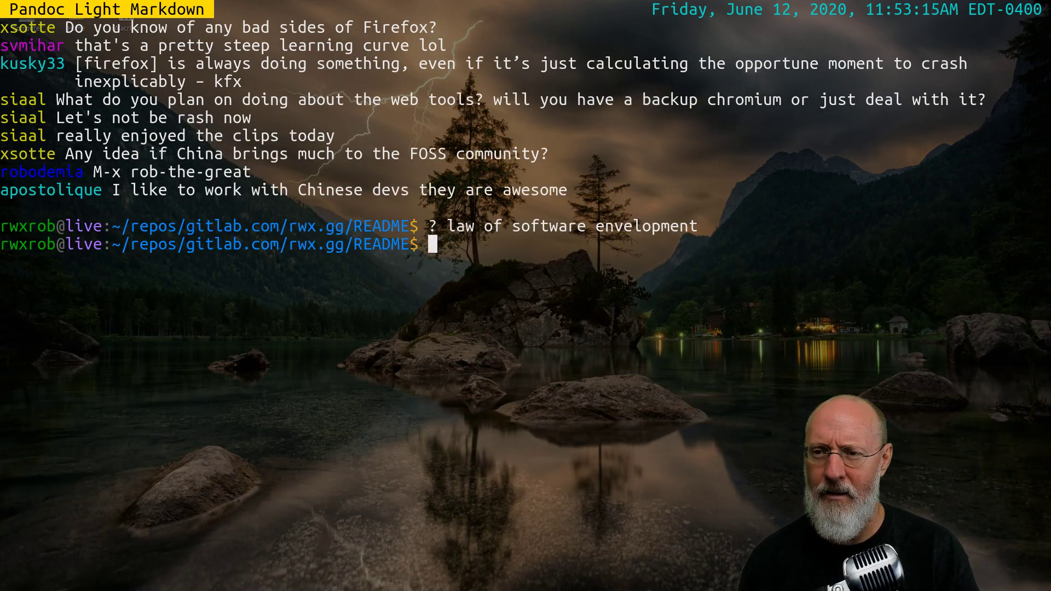
Step: Clear the partially typed command and open a second shell in the home directory below
{"action": "type", "text": "fisk"}
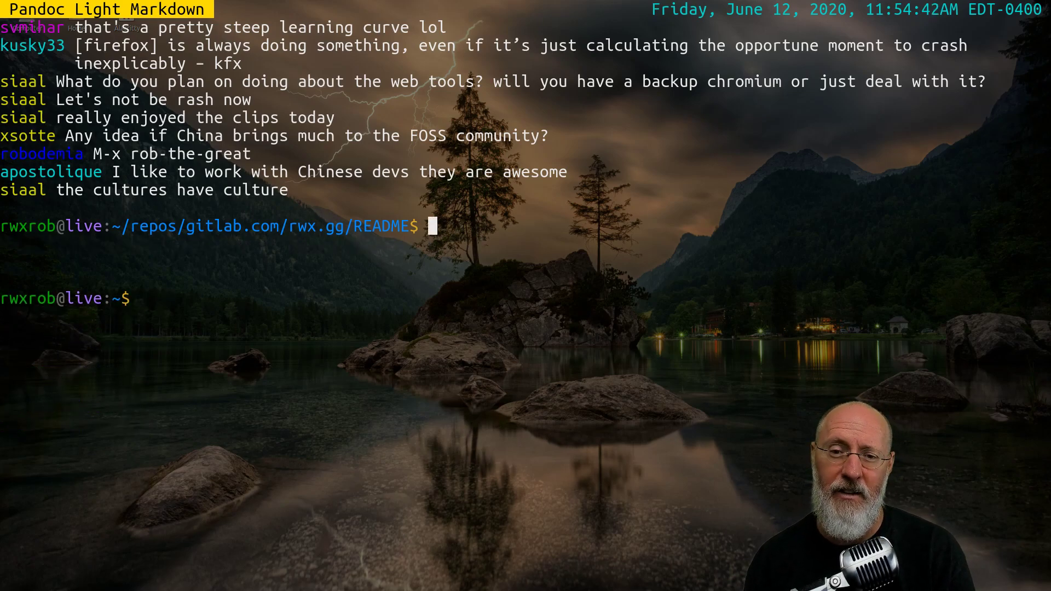
Step: Render a large 'BACK AT 12:15' banner with figl in the top shell
{"action": "type", "text": "figl"}
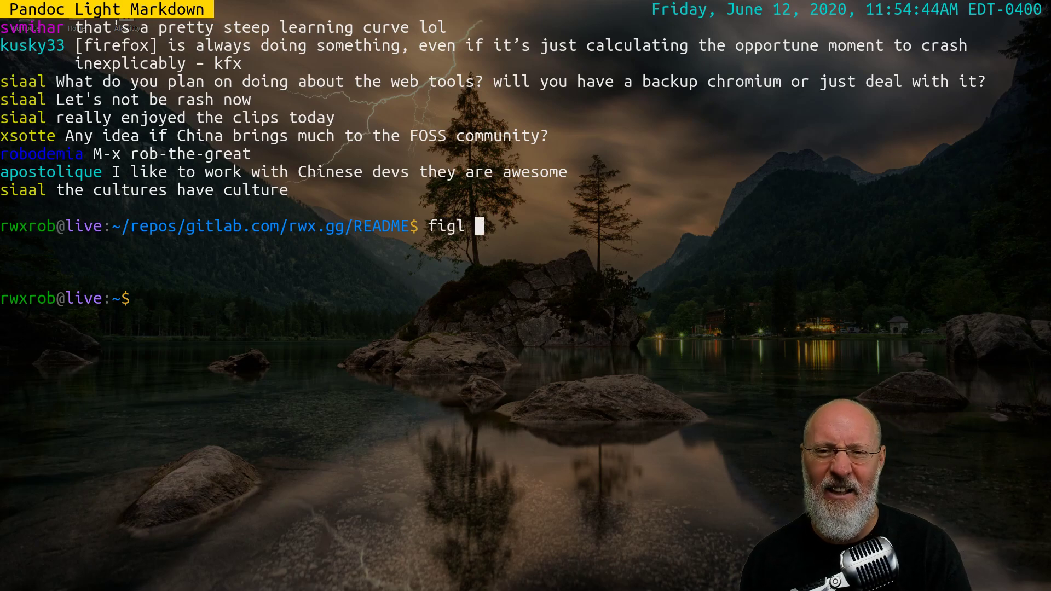
{"action": "type", "text": "'"}
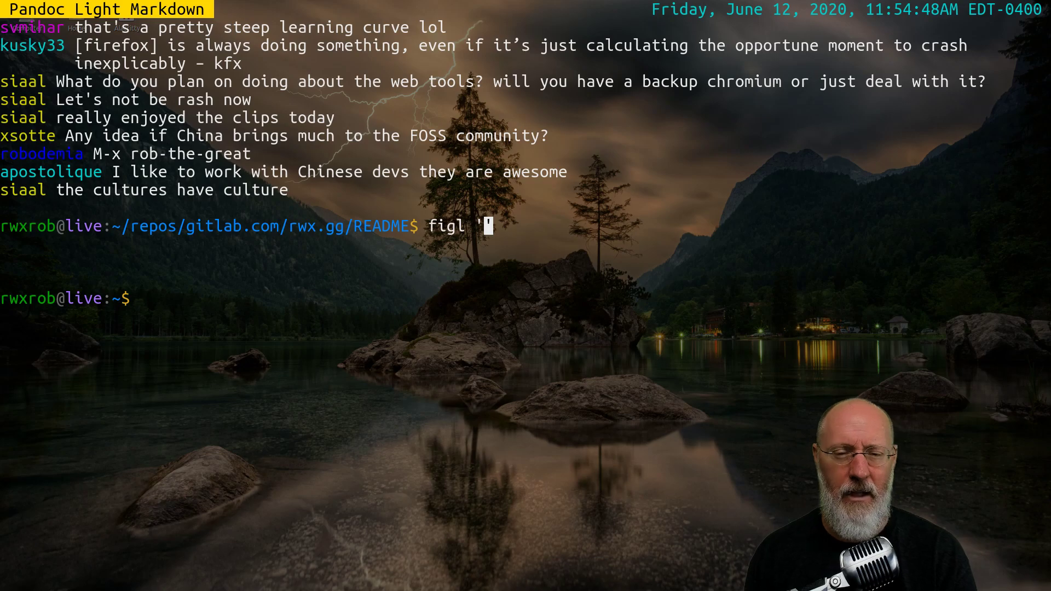
{"action": "type", "text": "back at"}
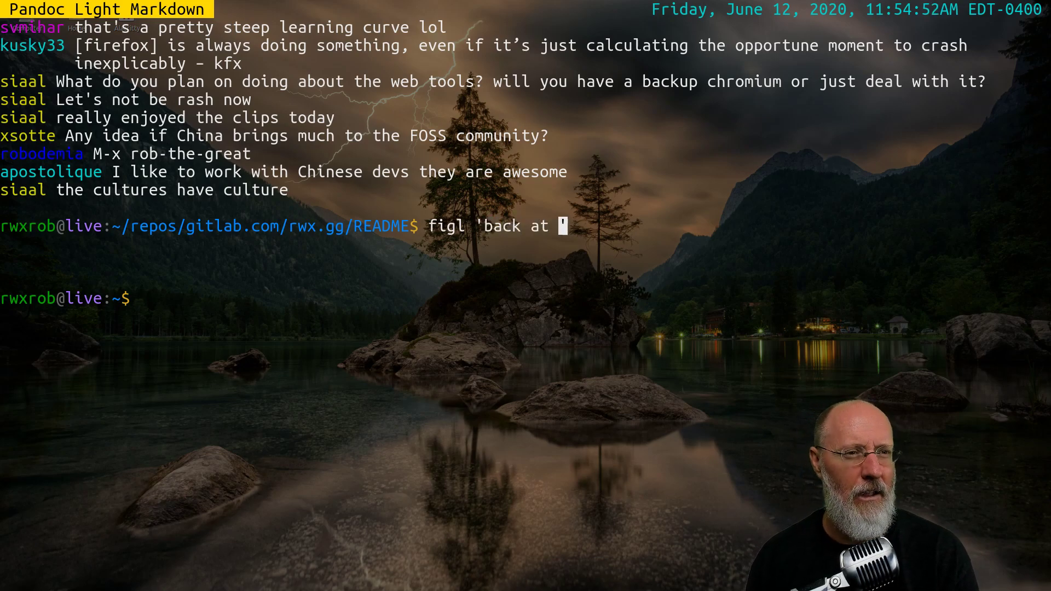
{"action": "type", "text": "12:"}
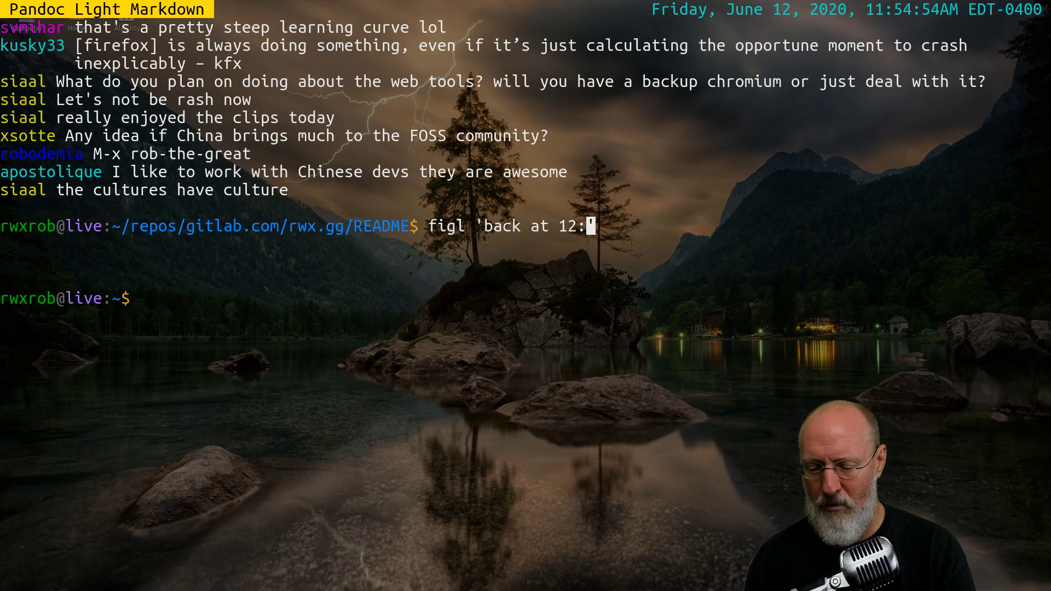
{"action": "type", "text": "15"}
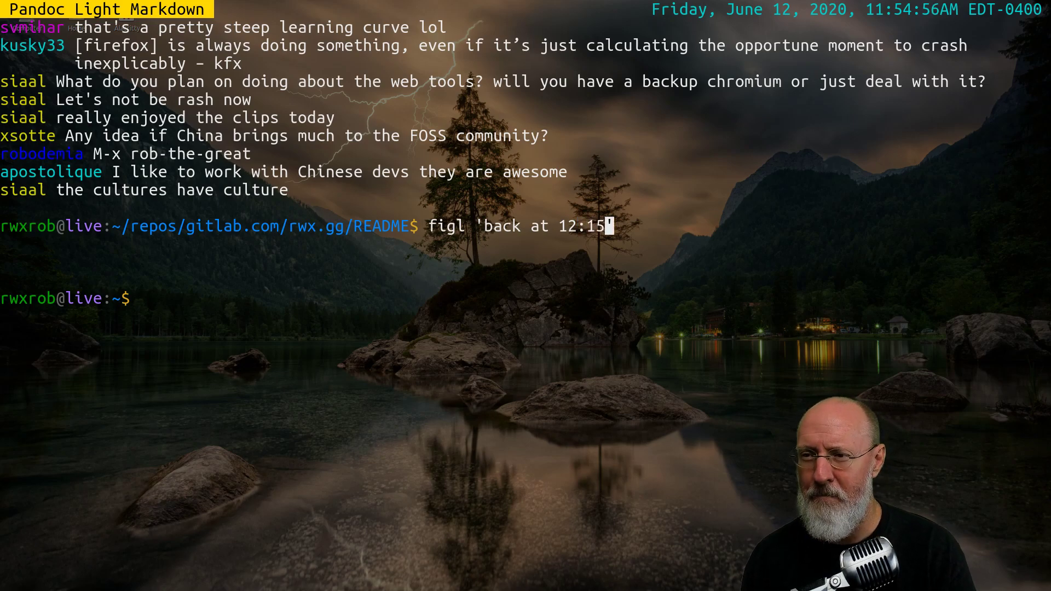
{"action": "key", "text": "Return"}
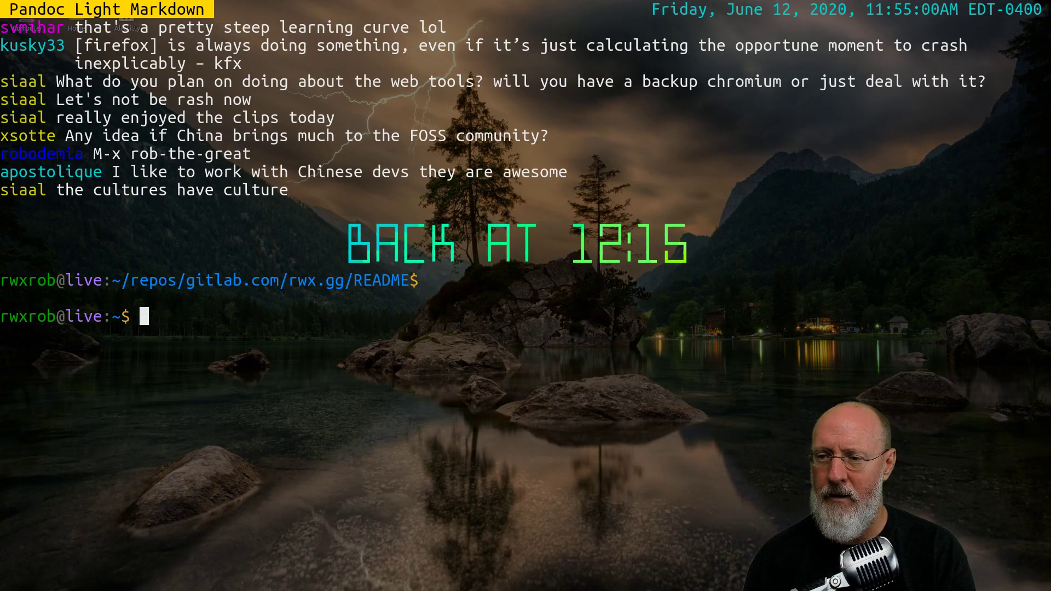
Step: Start the animated ASCII fish aquarium in the lower shell with fish
{"action": "type", "text": "fish"}
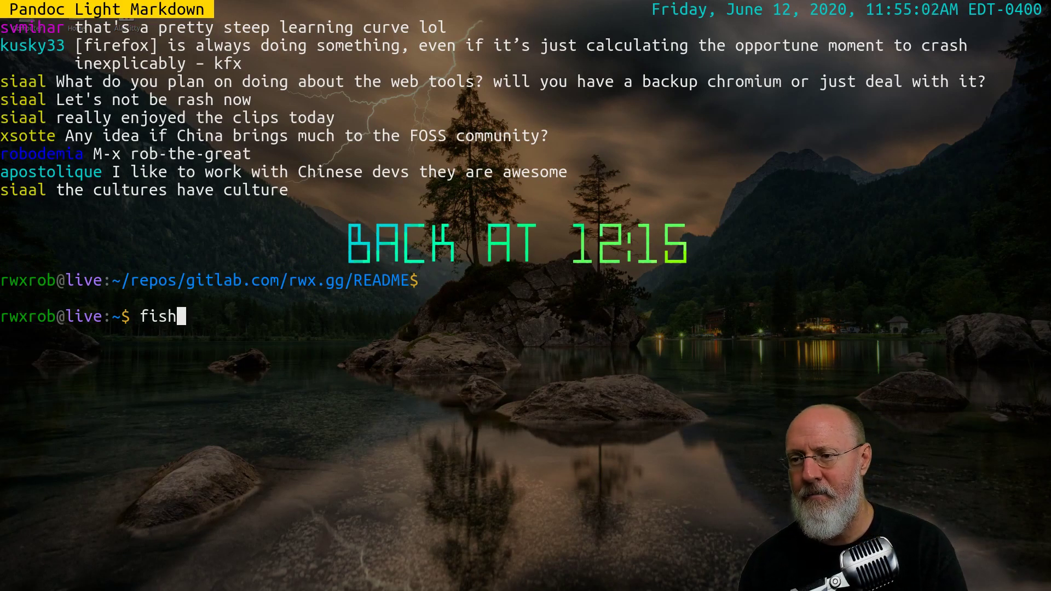
{"action": "key", "text": "Return"}
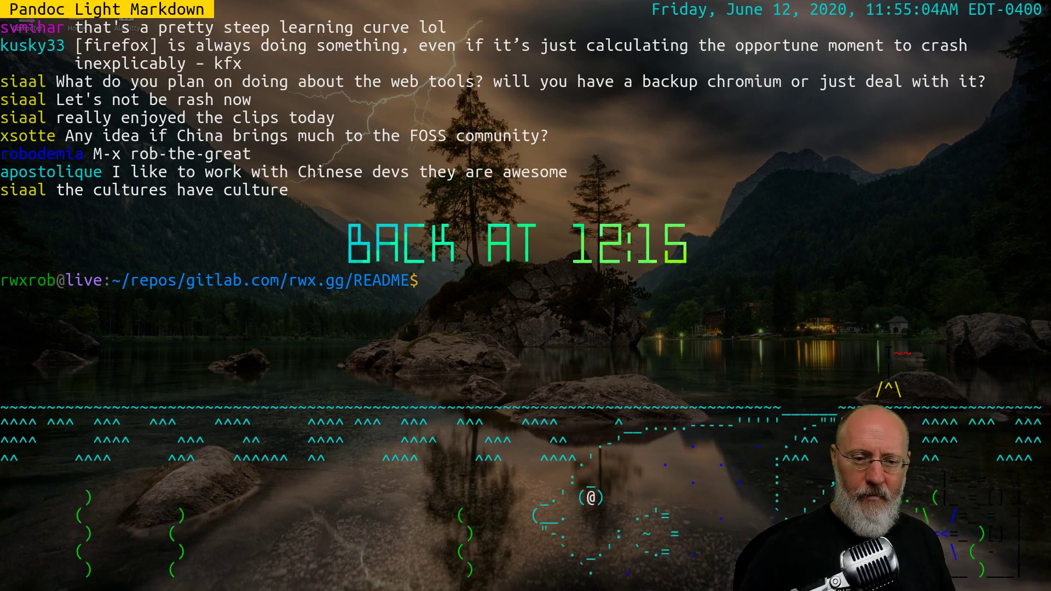